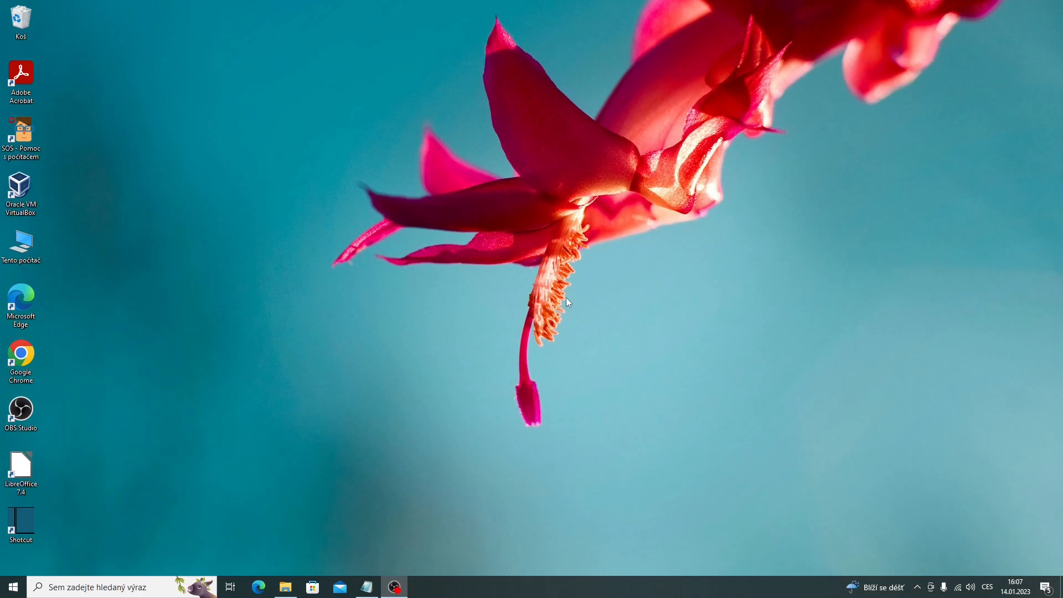
Launch PDF4QT DocPage Organizer from the Start menu search for 'docp'
click(10, 586)
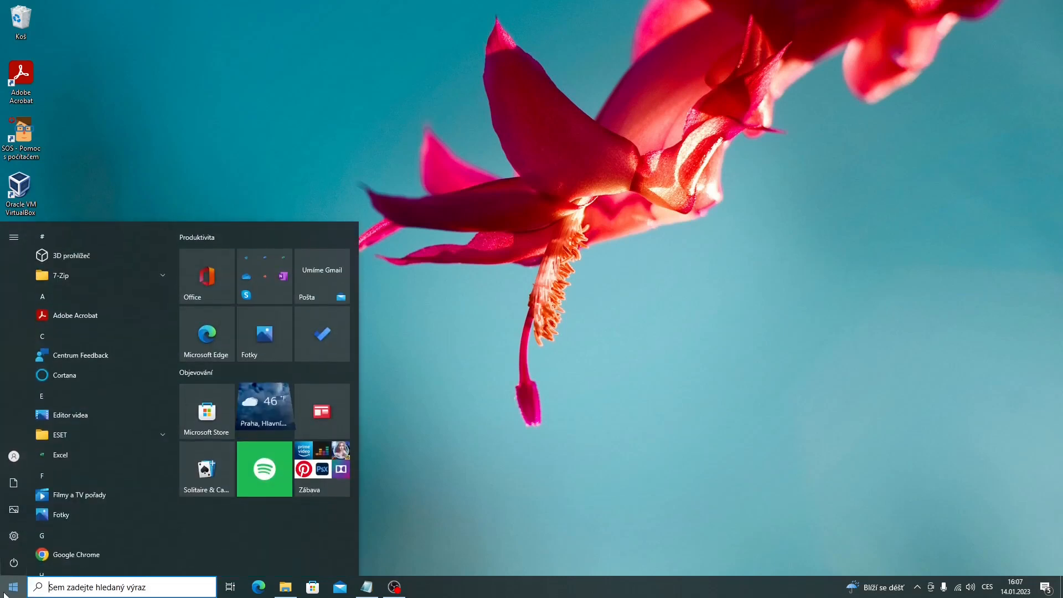
text(docp)
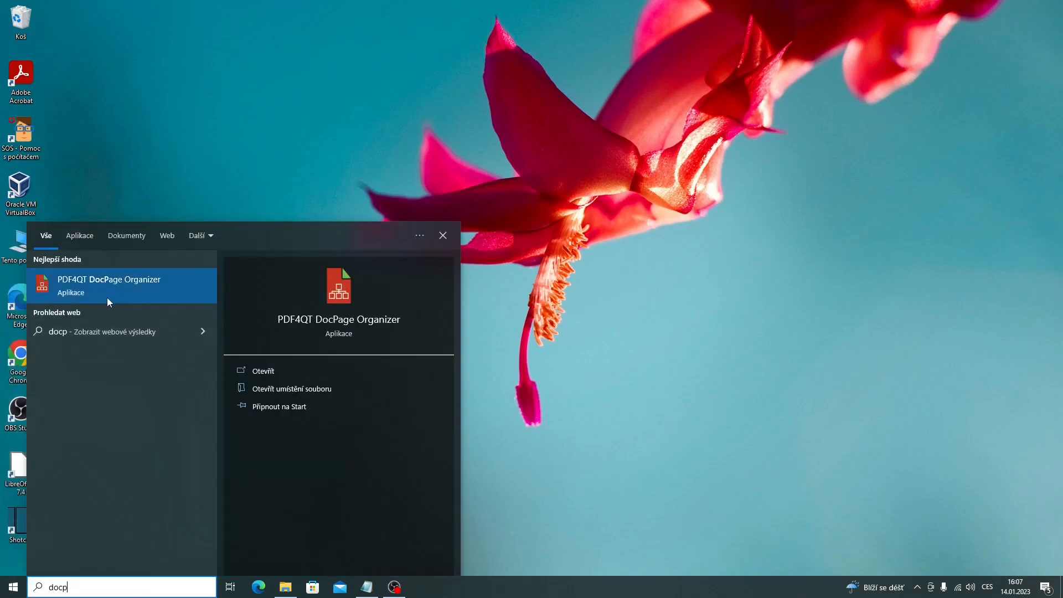
mouse_move(111, 299)
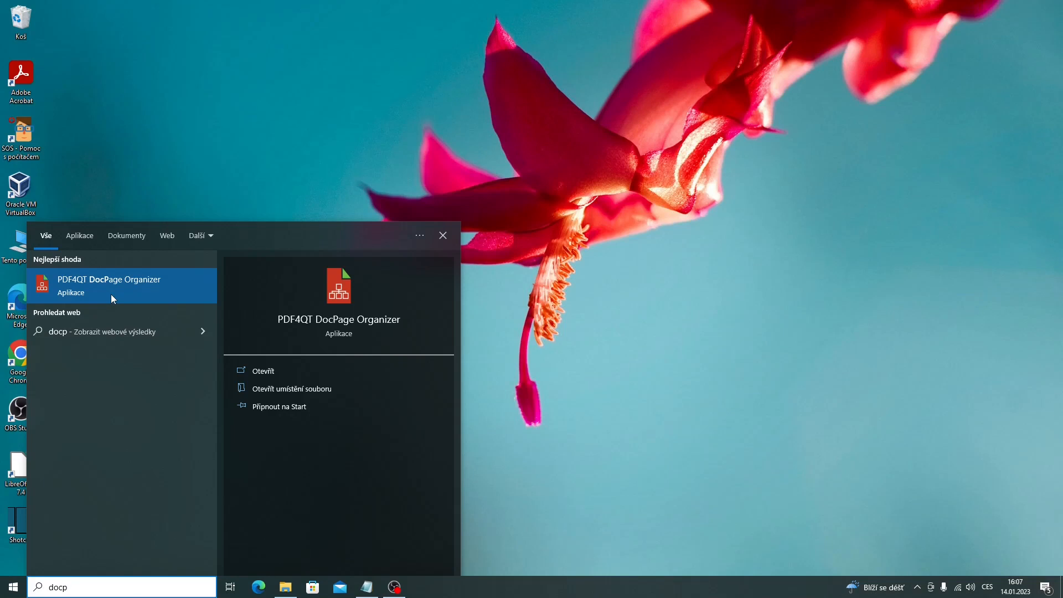
click(109, 284)
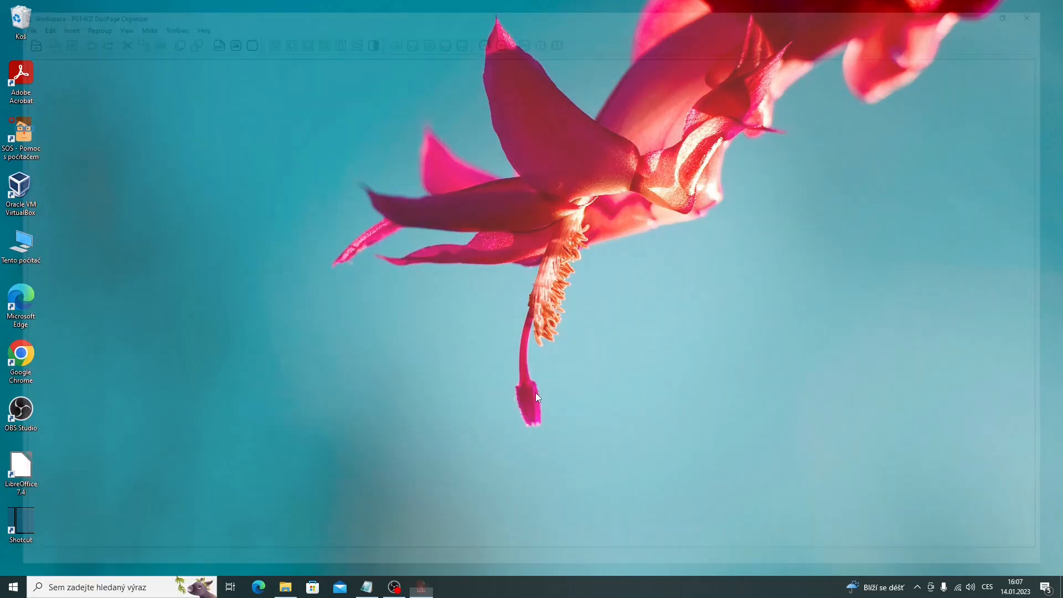
click(421, 587)
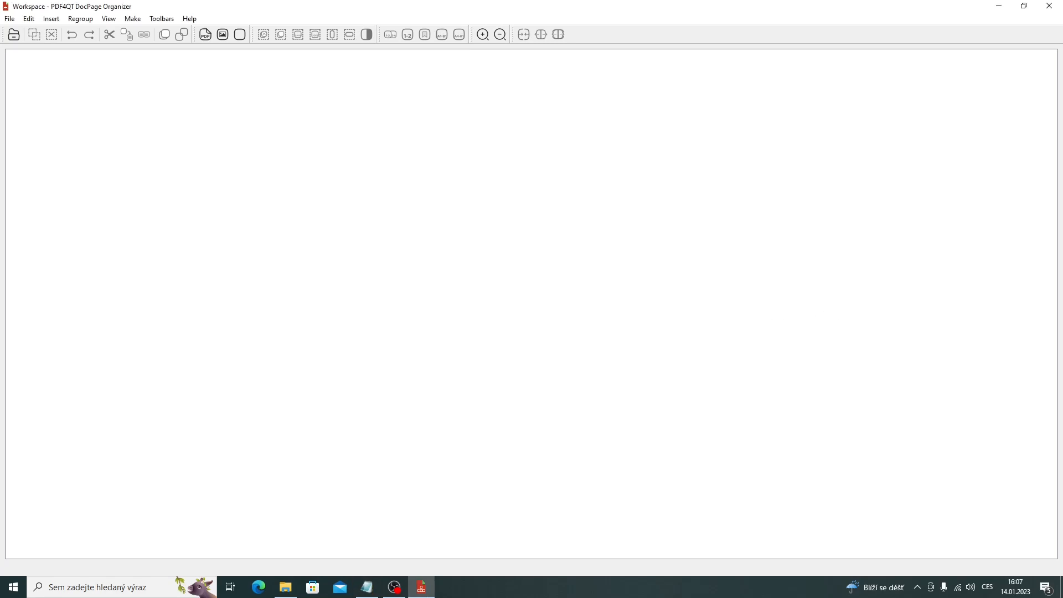
Load d1.pdf, d2.pdf and d3.pdf from the Output folder into the workspace
click(13, 34)
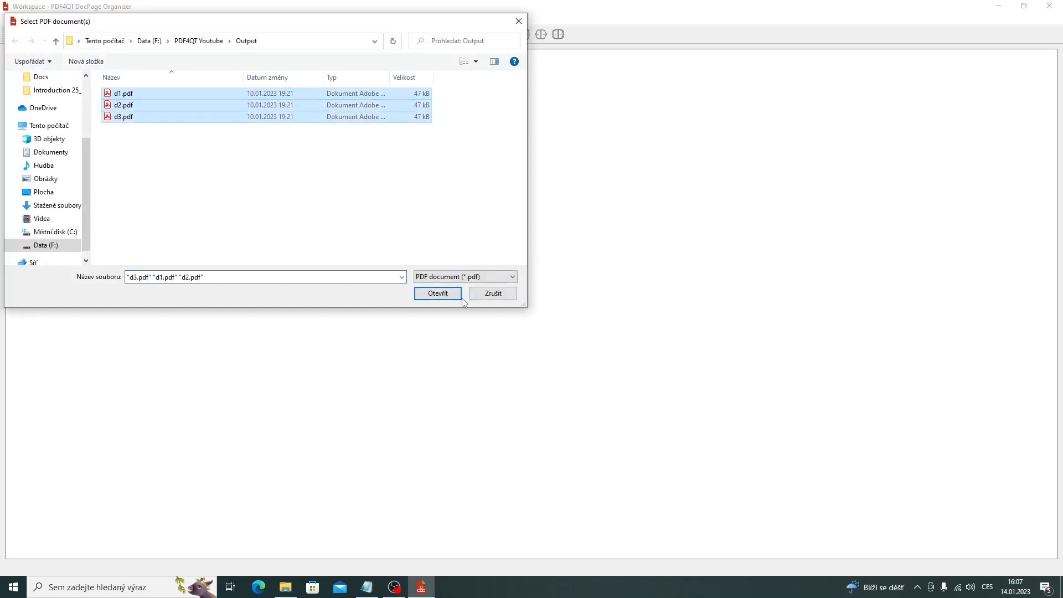
mouse_move(437, 292)
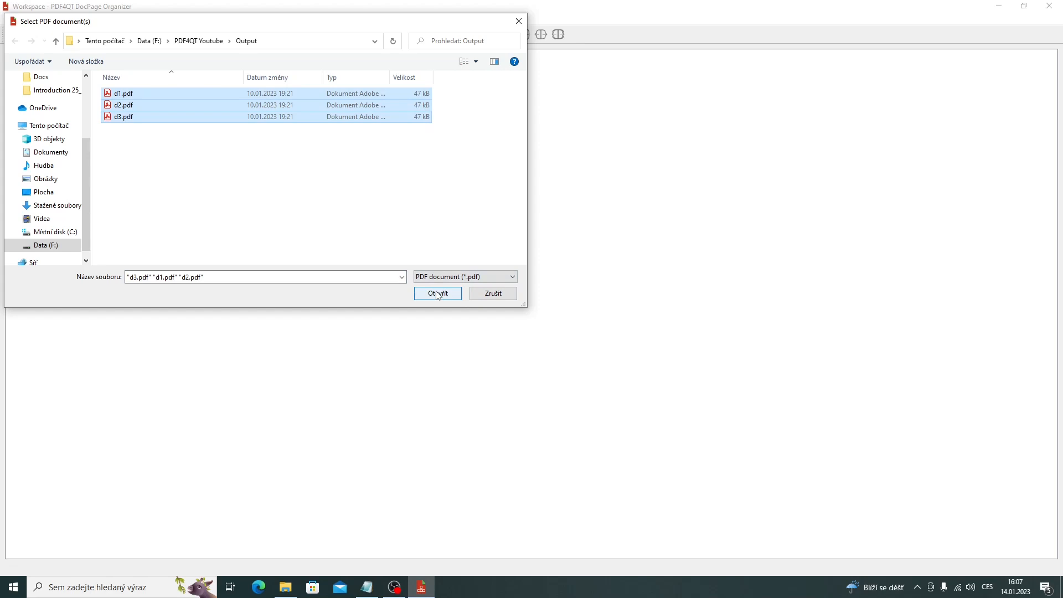
click(436, 293)
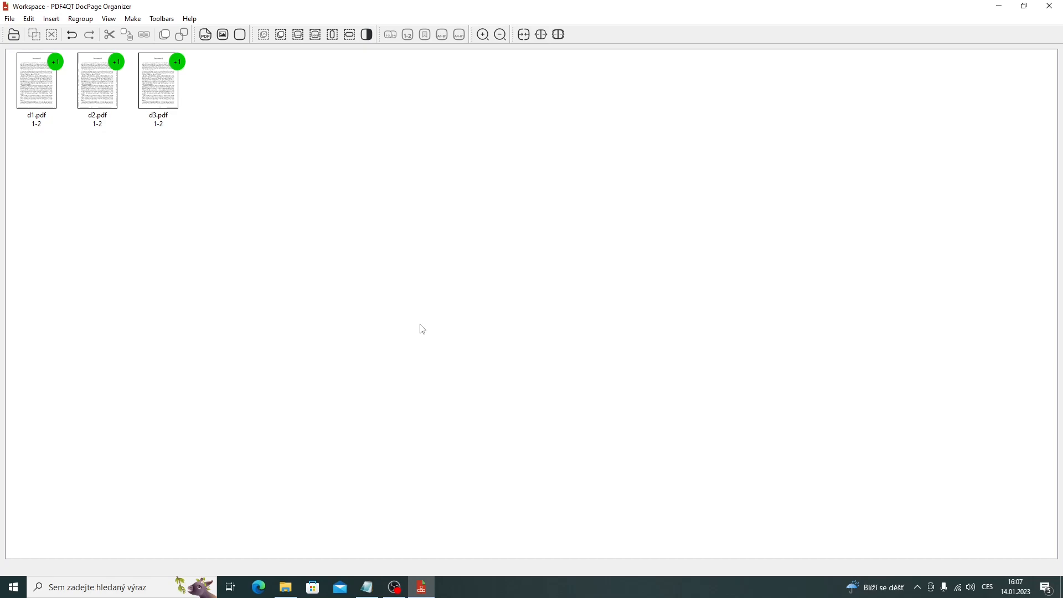
mouse_move(398, 314)
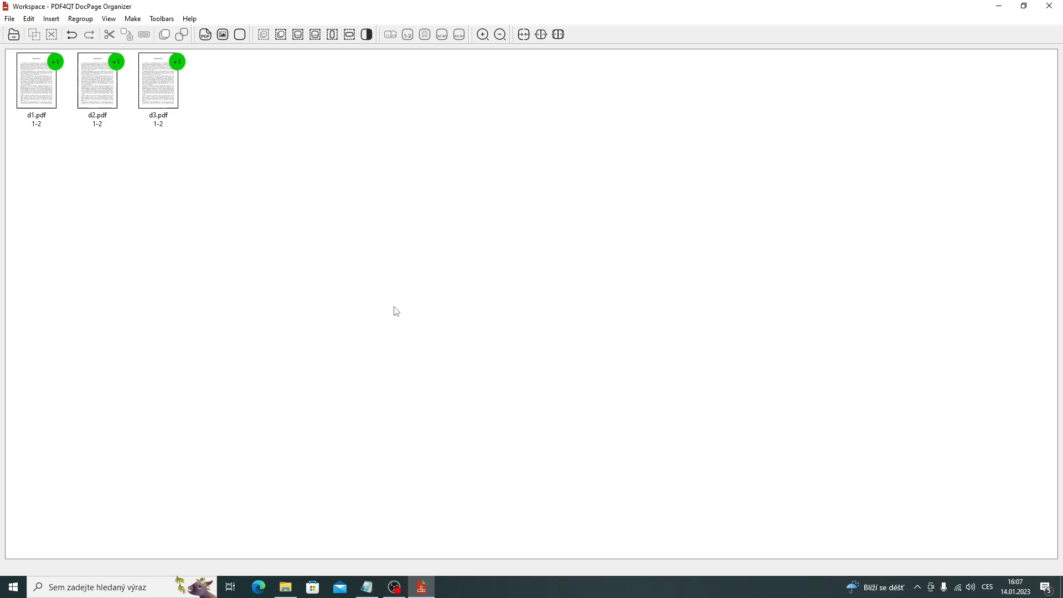
mouse_move(380, 314)
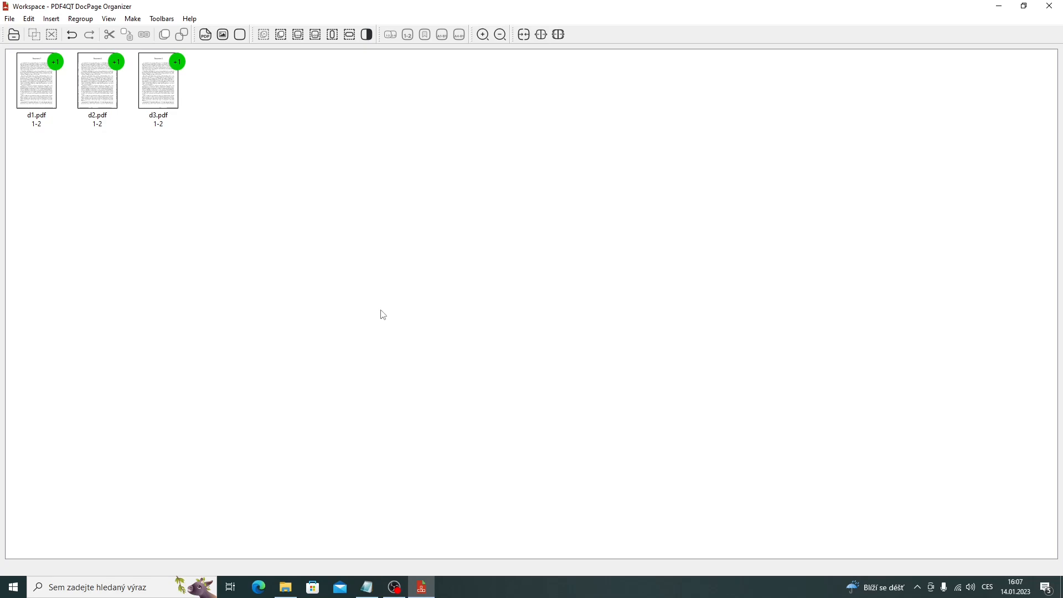
Insert blank pages after d1.pdf and after d2.pdf, then enlarge the thumbnails
click(51, 19)
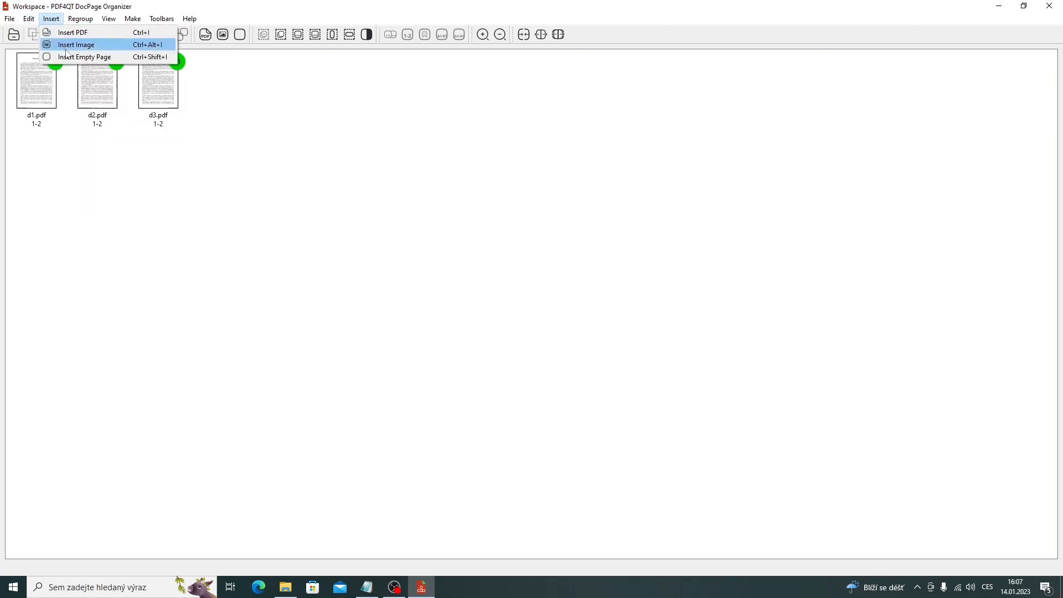
click(84, 56)
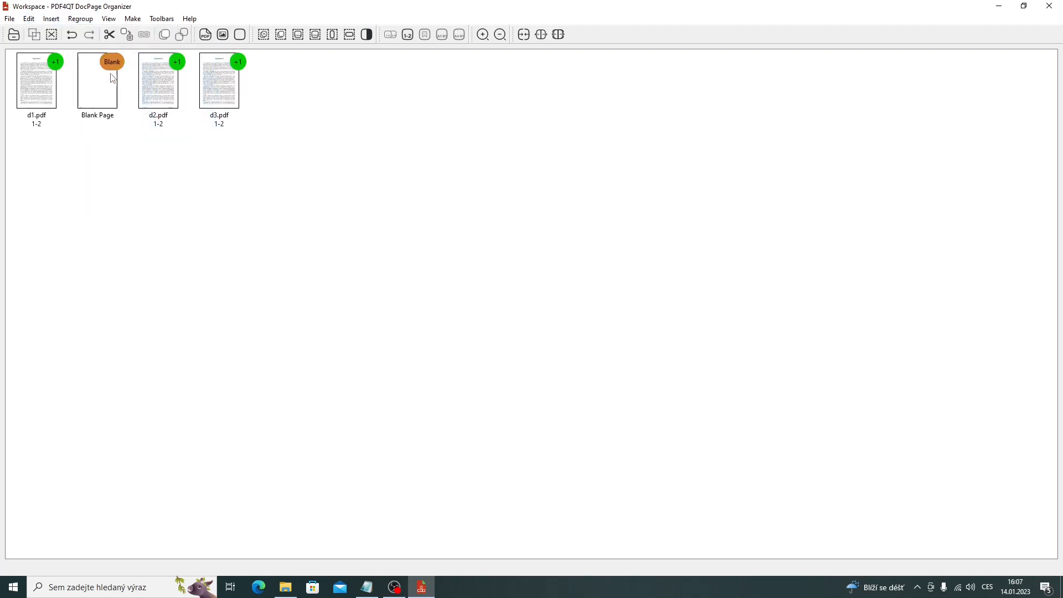
click(481, 35)
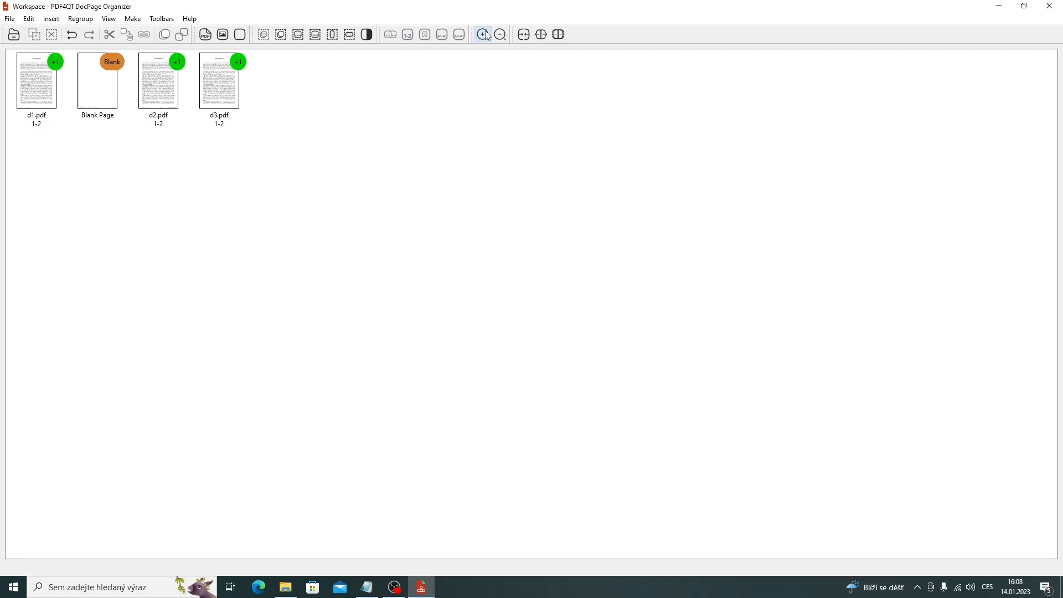
click(482, 34)
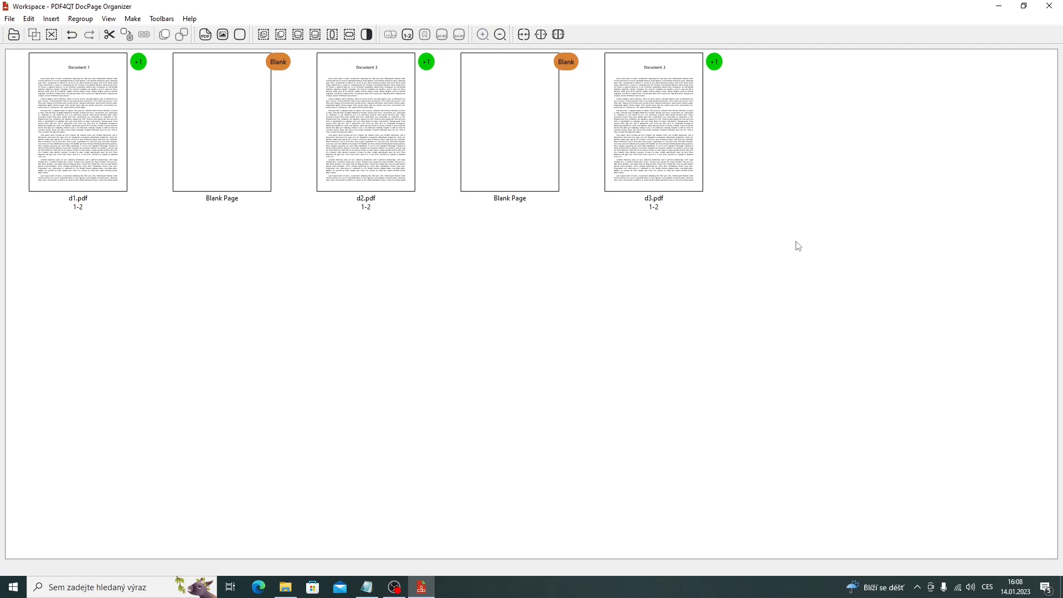
mouse_move(856, 337)
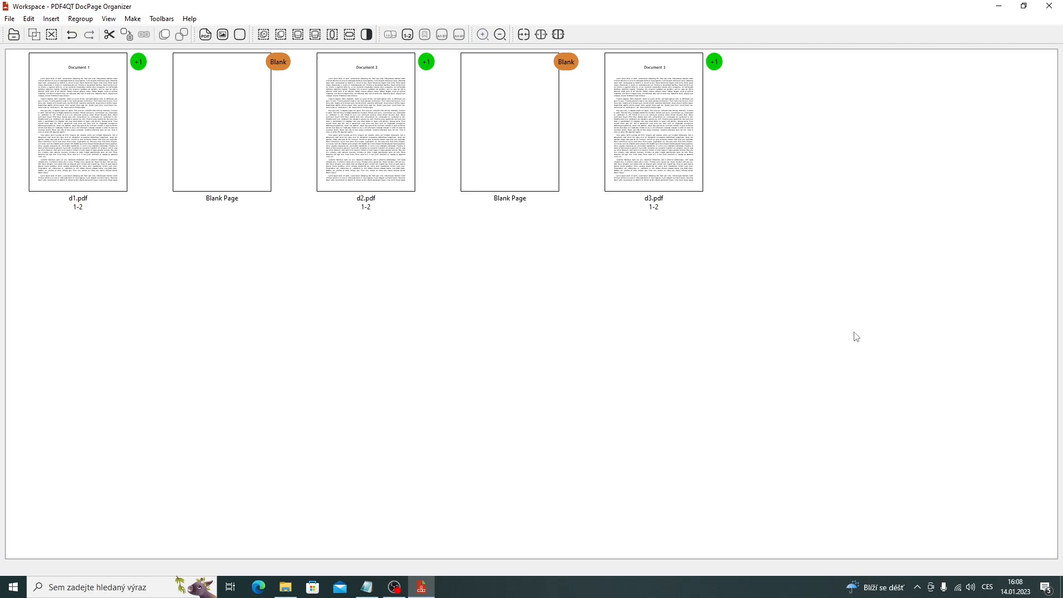
mouse_move(727, 345)
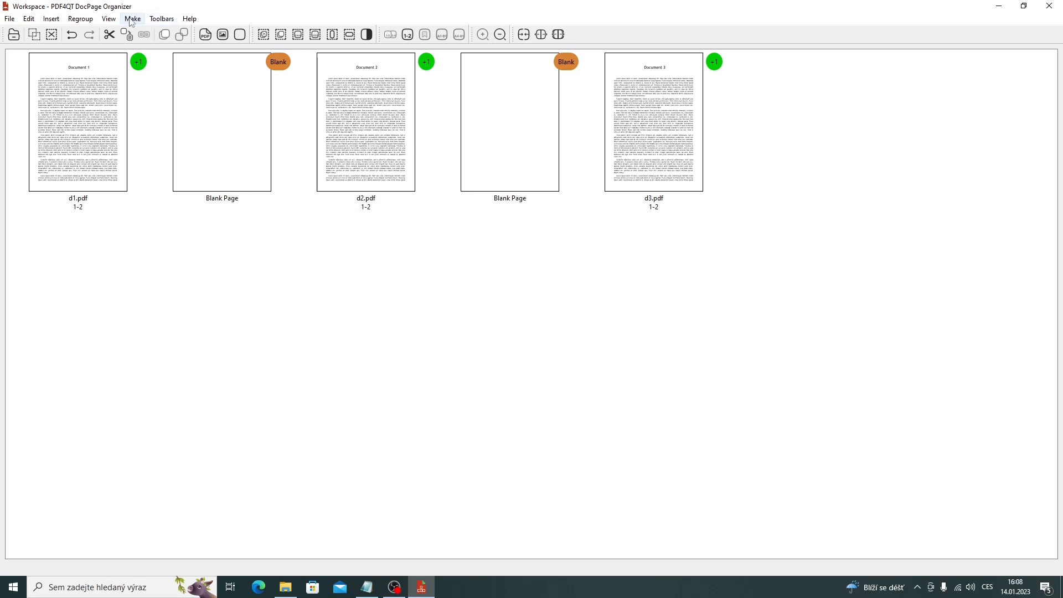
Make a United Document named combined.pdf with Document Parts outlines in the Output folder
click(132, 19)
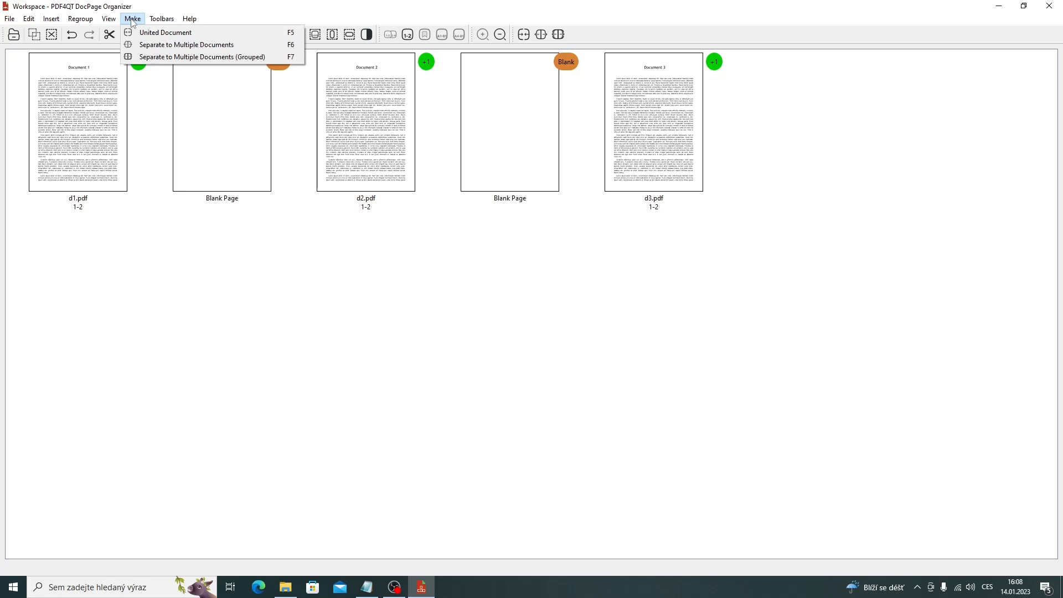
click(165, 32)
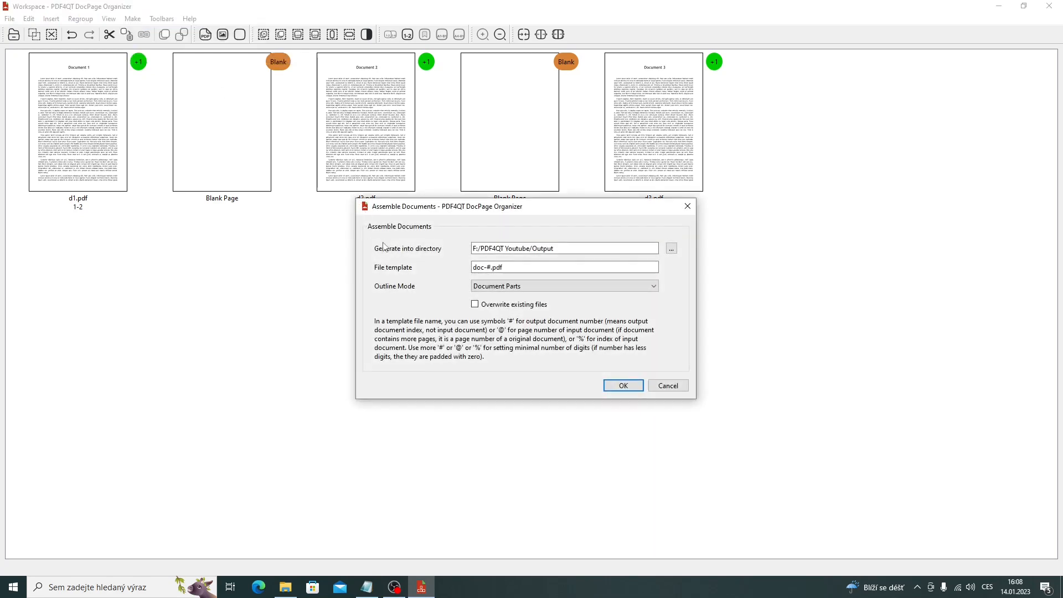
mouse_move(467, 306)
text(combine)
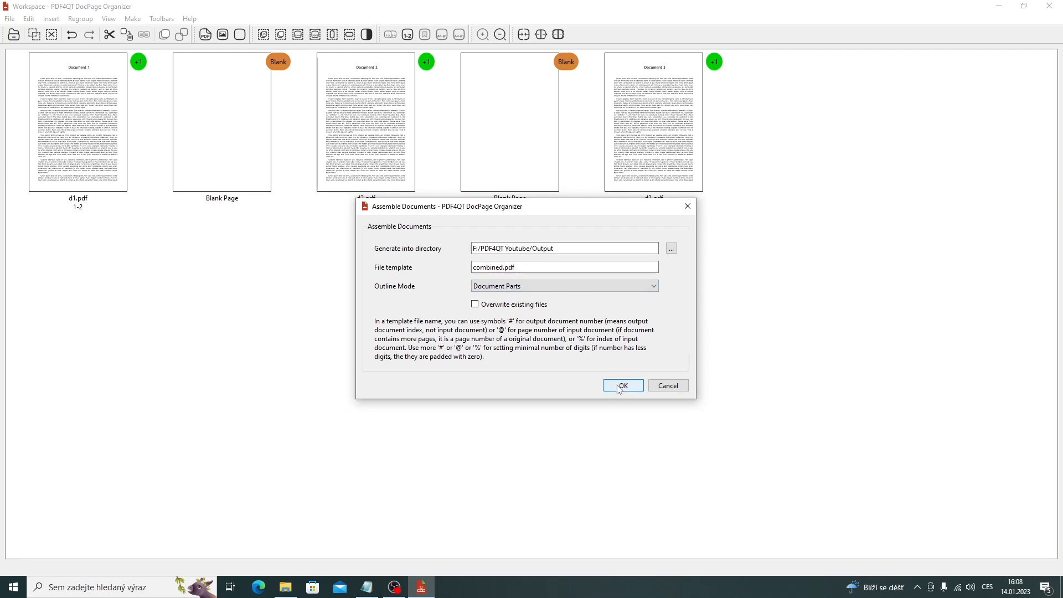
click(622, 385)
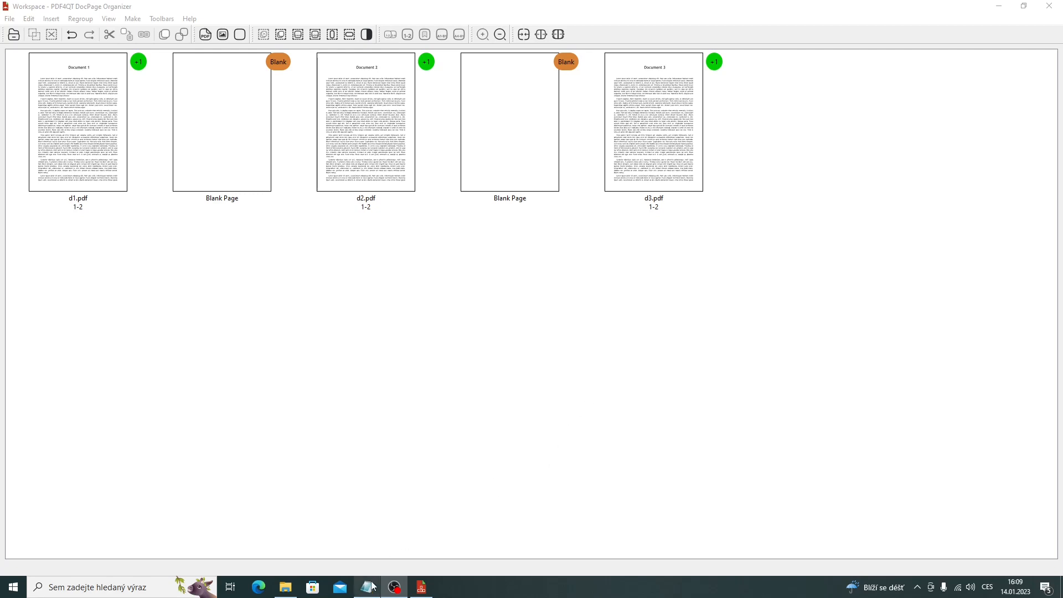
View combined.pdf in PDF4QT Viewer Lite, jumping to the Document 1, 2 and 3 bookmarks
click(285, 587)
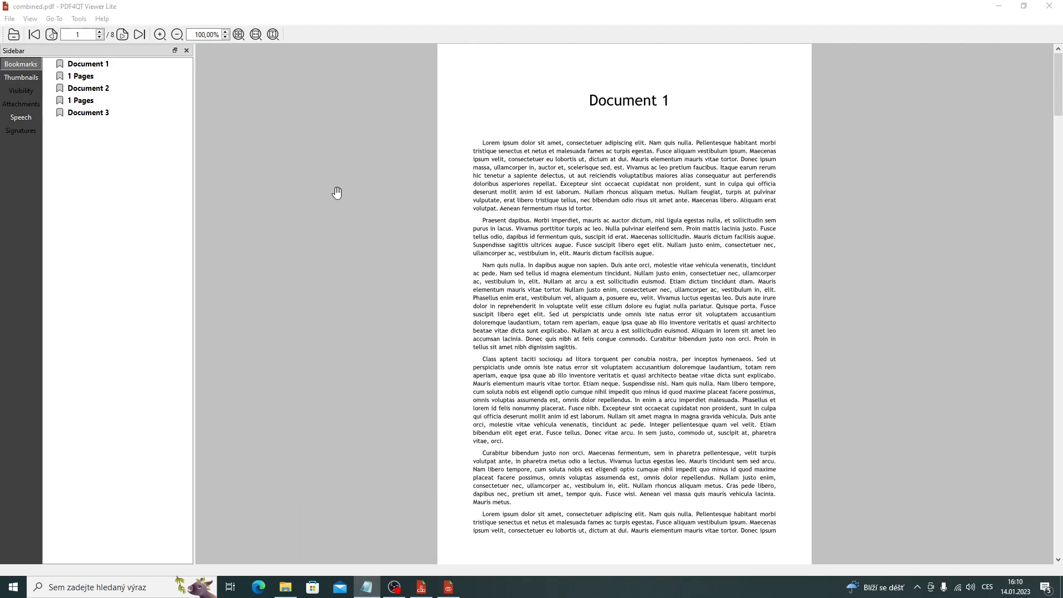
click(87, 89)
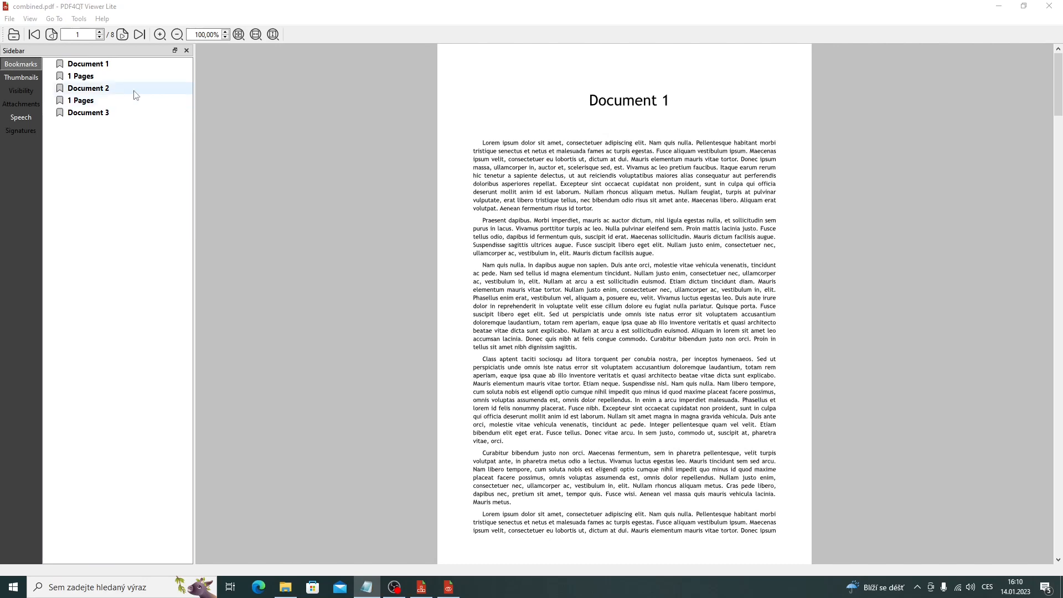
click(88, 64)
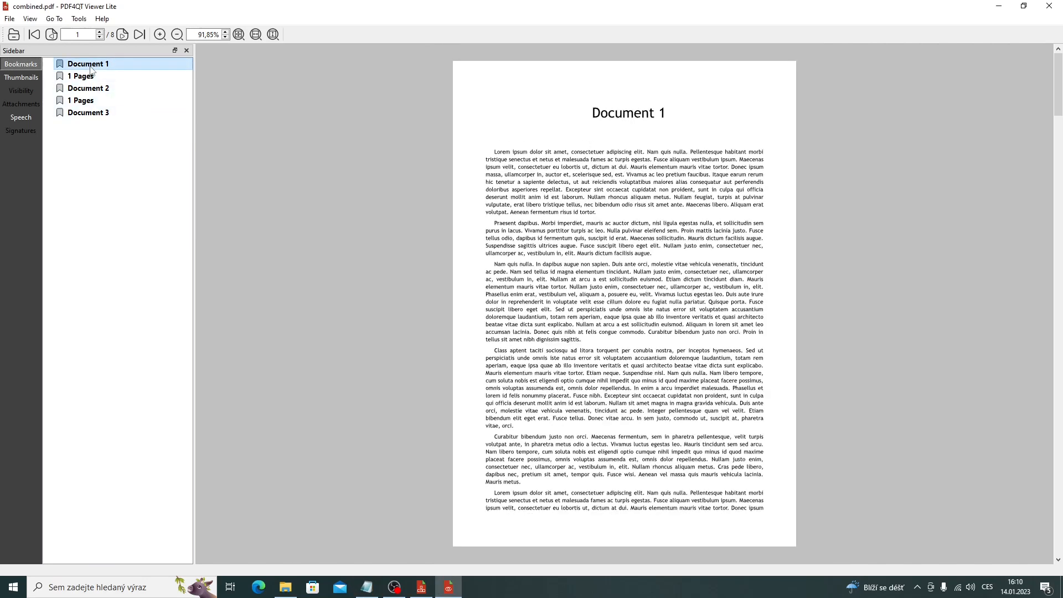
mouse_move(533, 230)
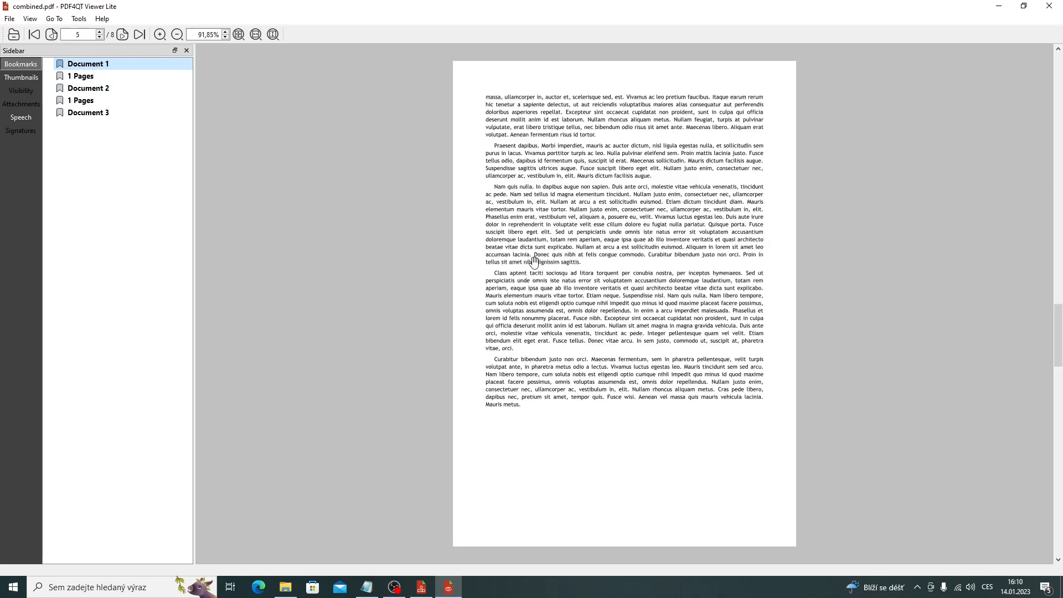
click(140, 35)
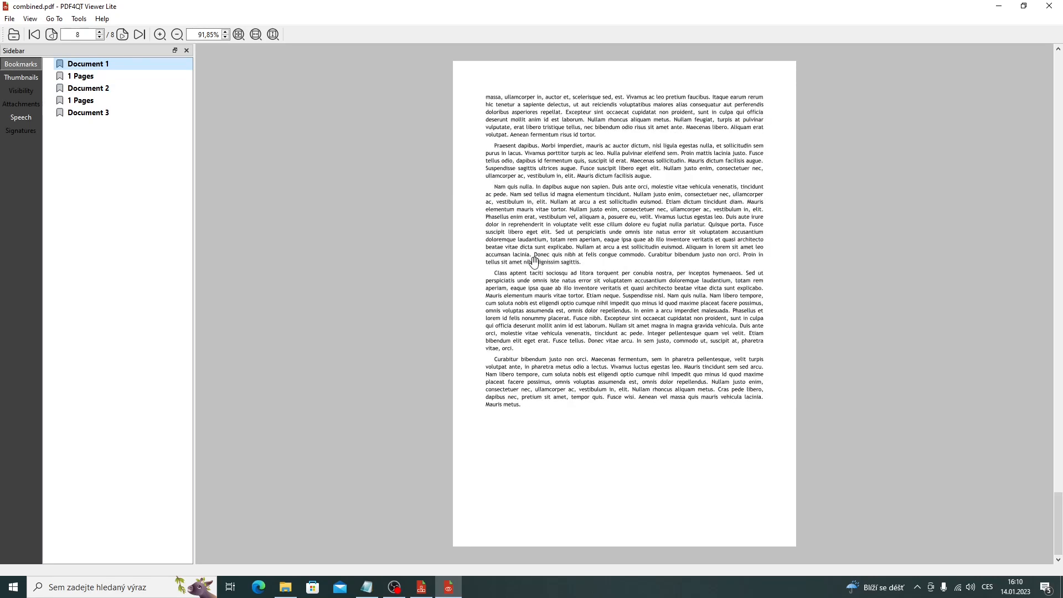
click(88, 88)
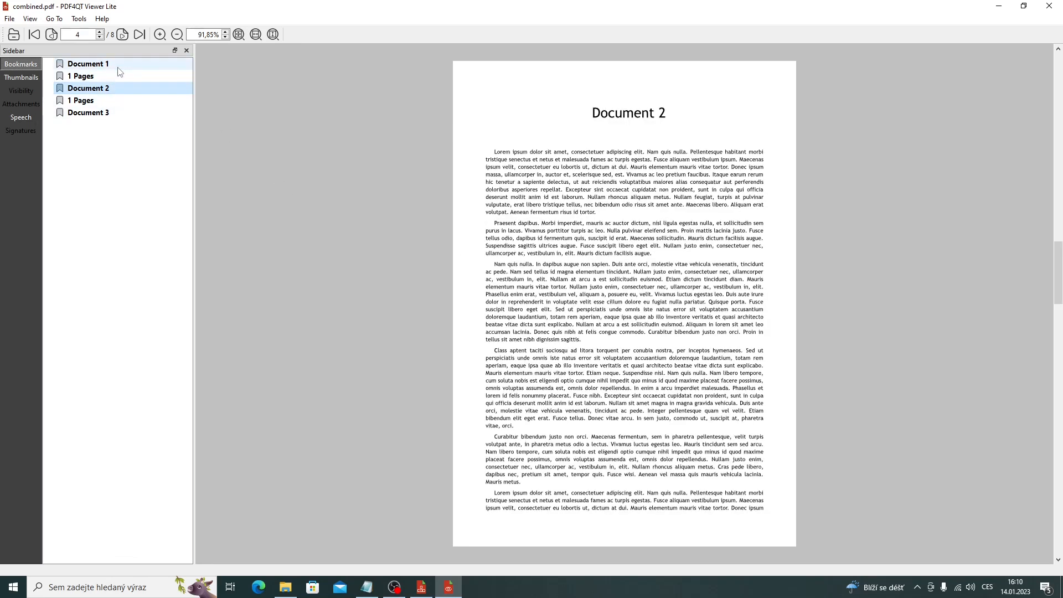
click(88, 113)
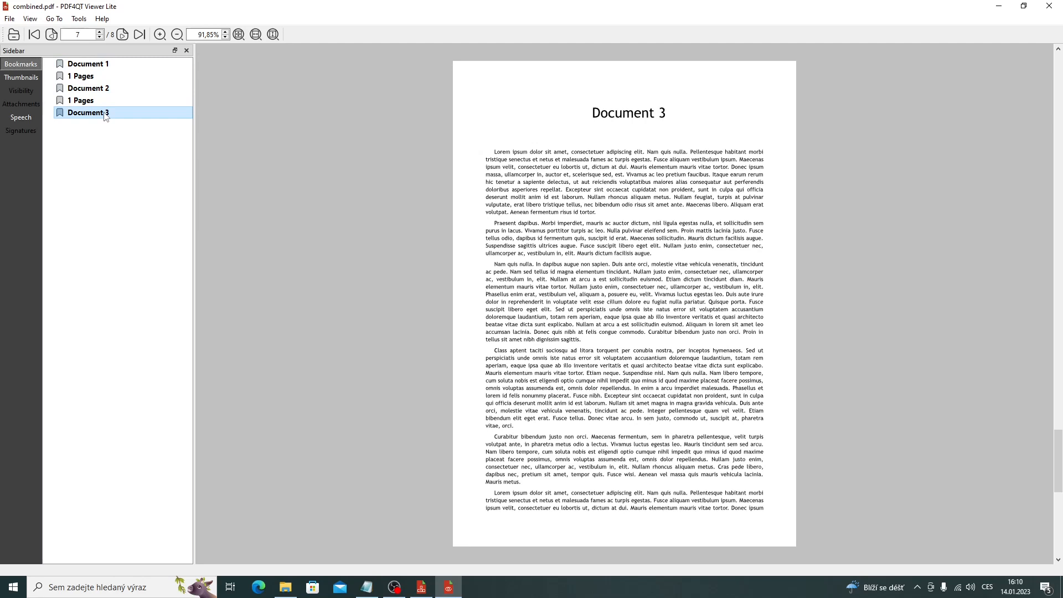
mouse_move(107, 122)
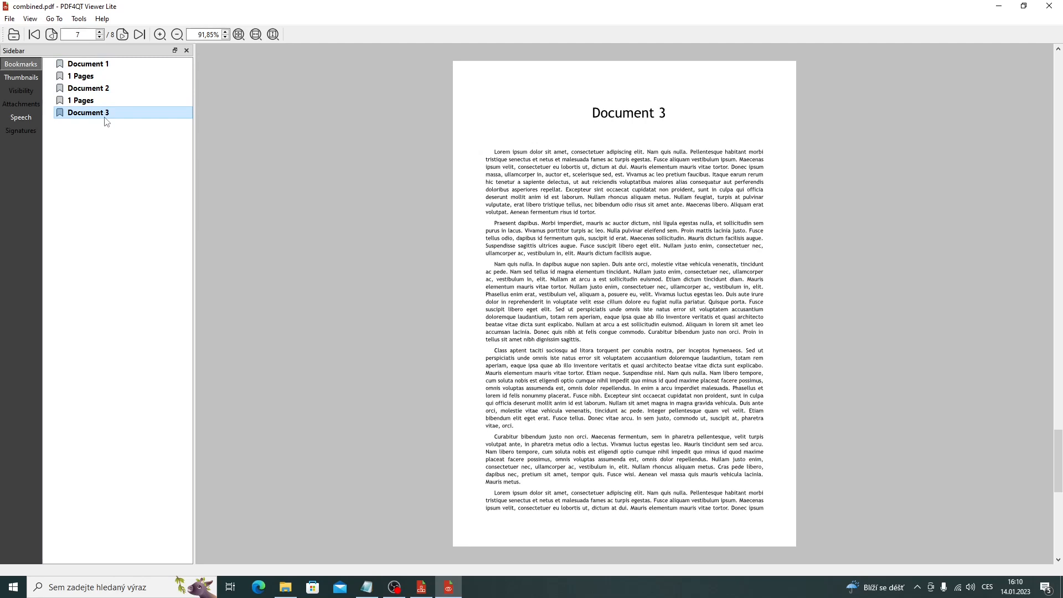